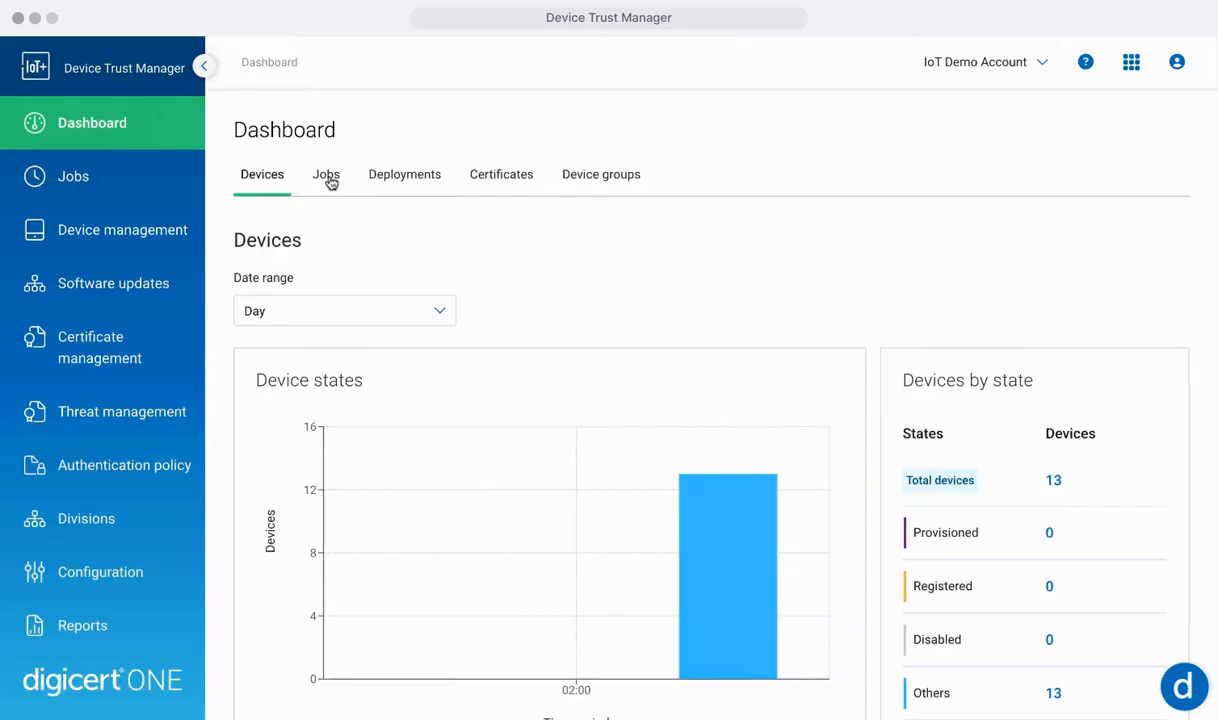
Cycle through the Jobs, Deployments, Certificates and Device groups dashboard tabs, ending on groups by division
left_click(325, 177)
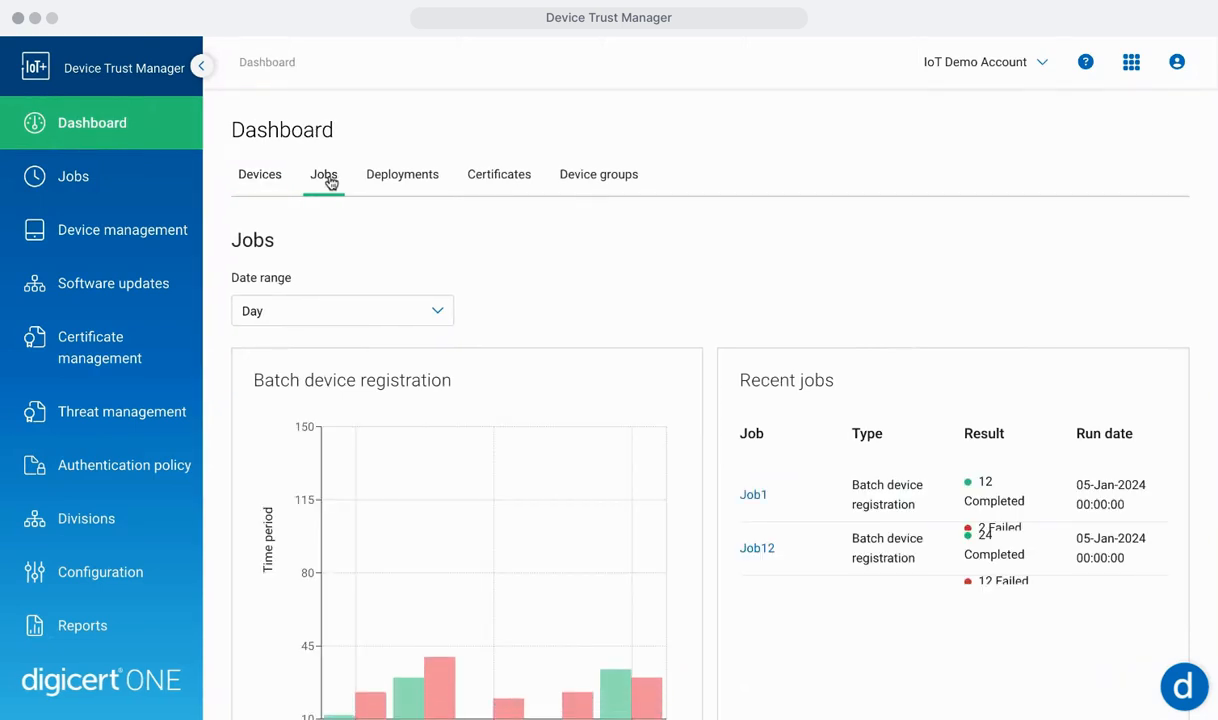
mouse_move(323, 181)
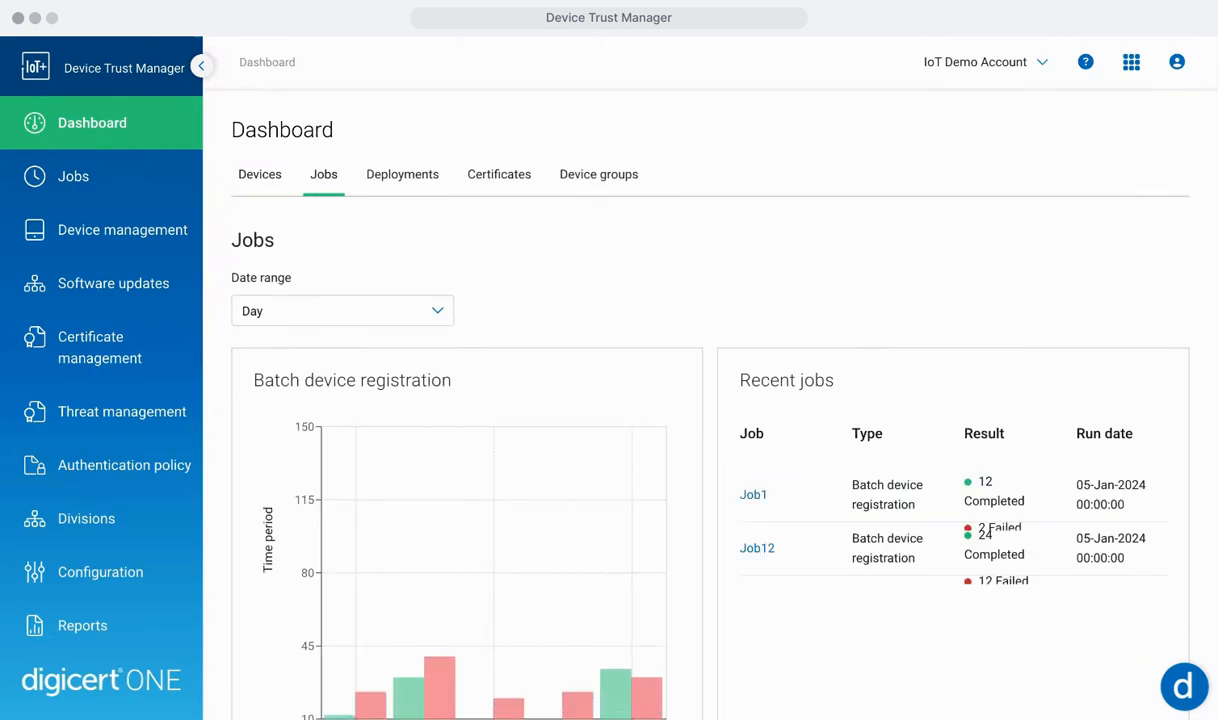
mouse_move(347, 182)
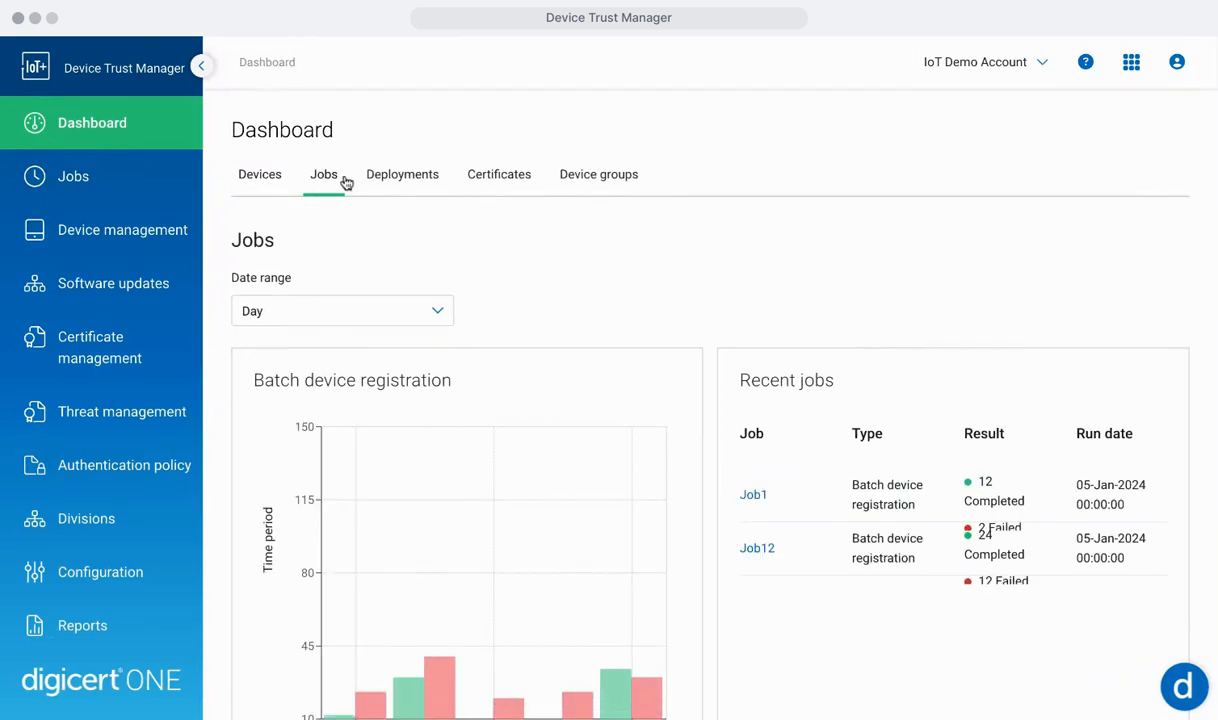
left_click(402, 174)
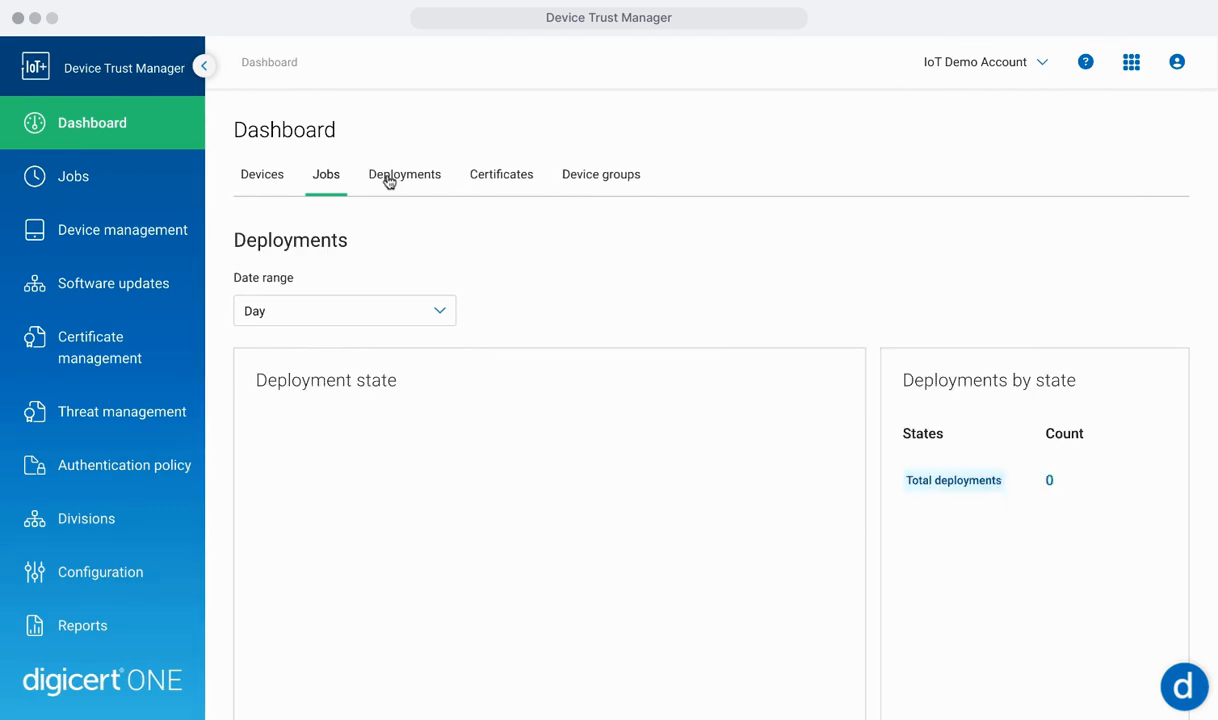
left_click(404, 174)
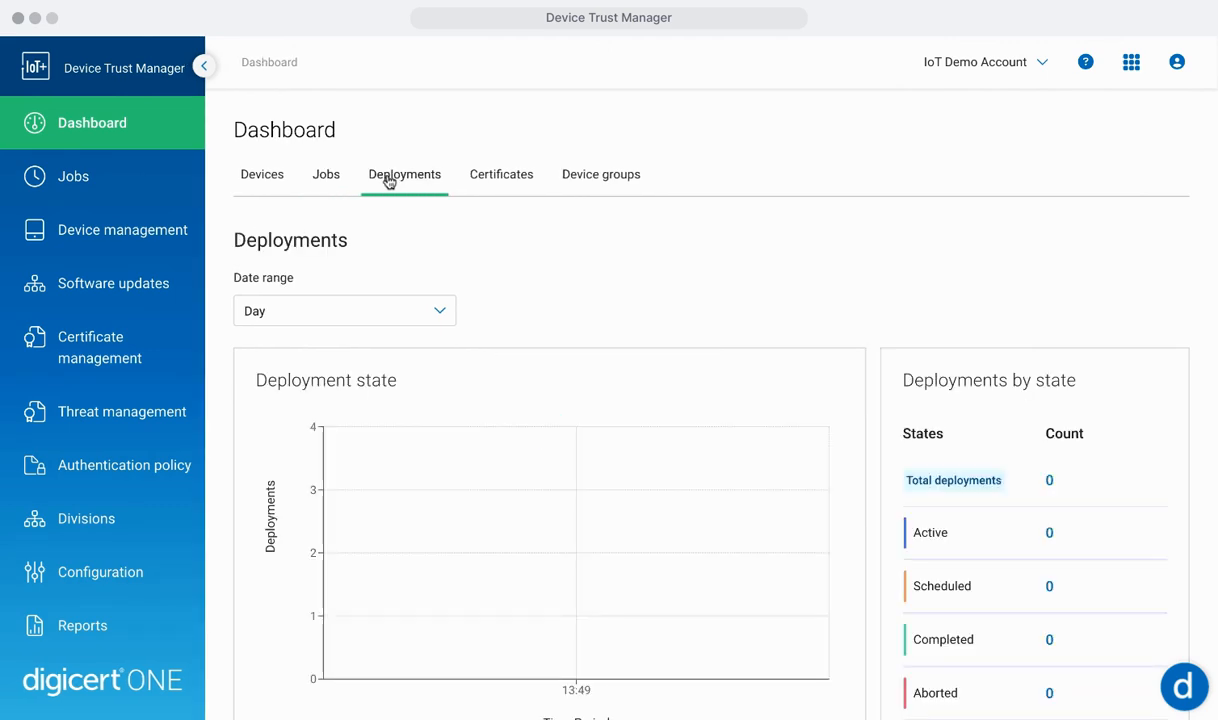
mouse_move(404, 180)
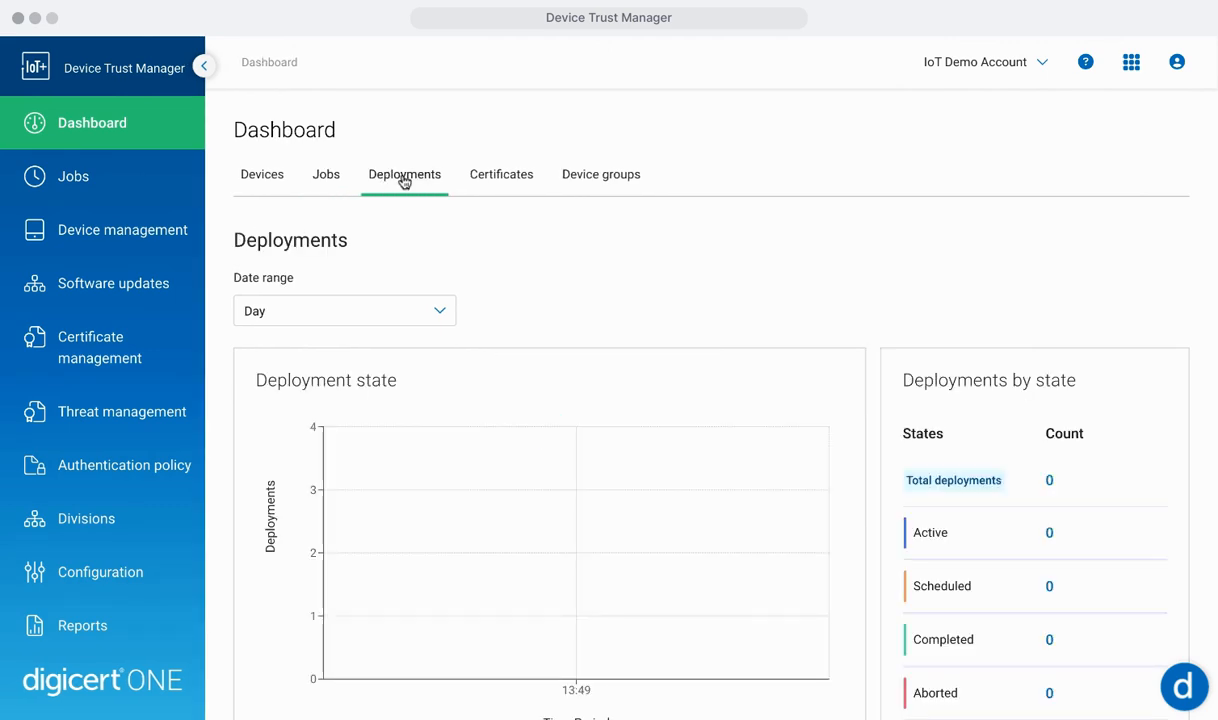
left_click(501, 174)
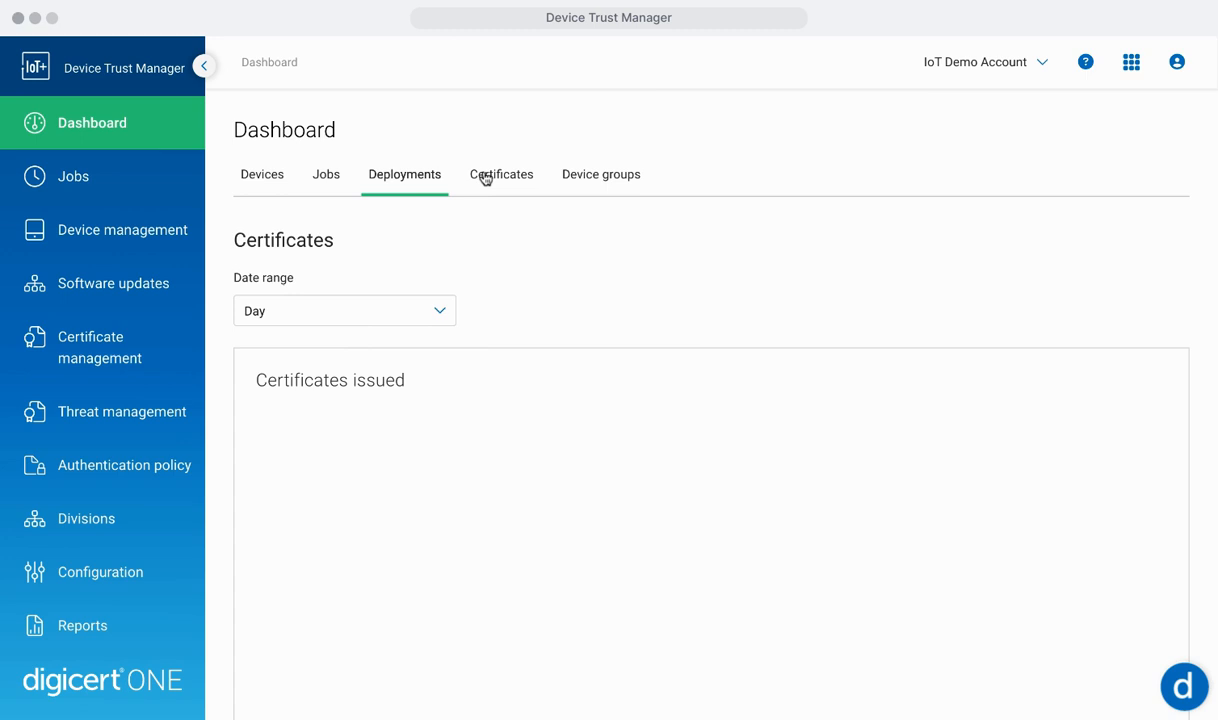
left_click(501, 174)
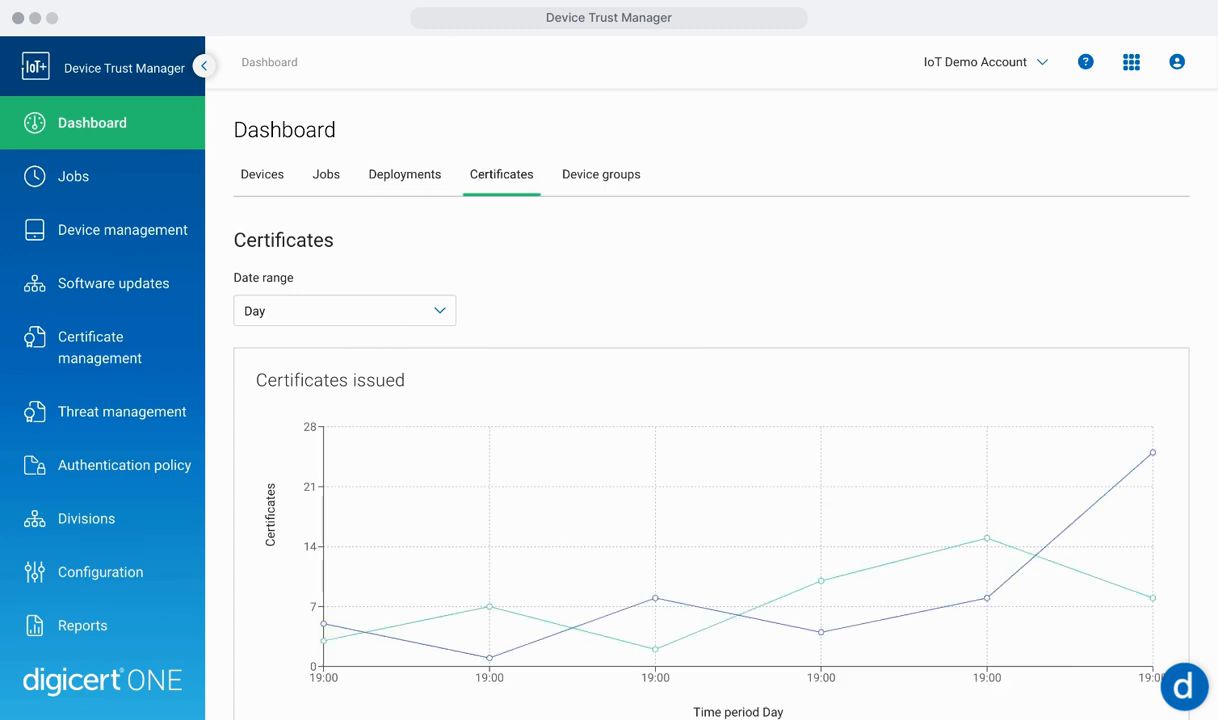
mouse_move(563, 177)
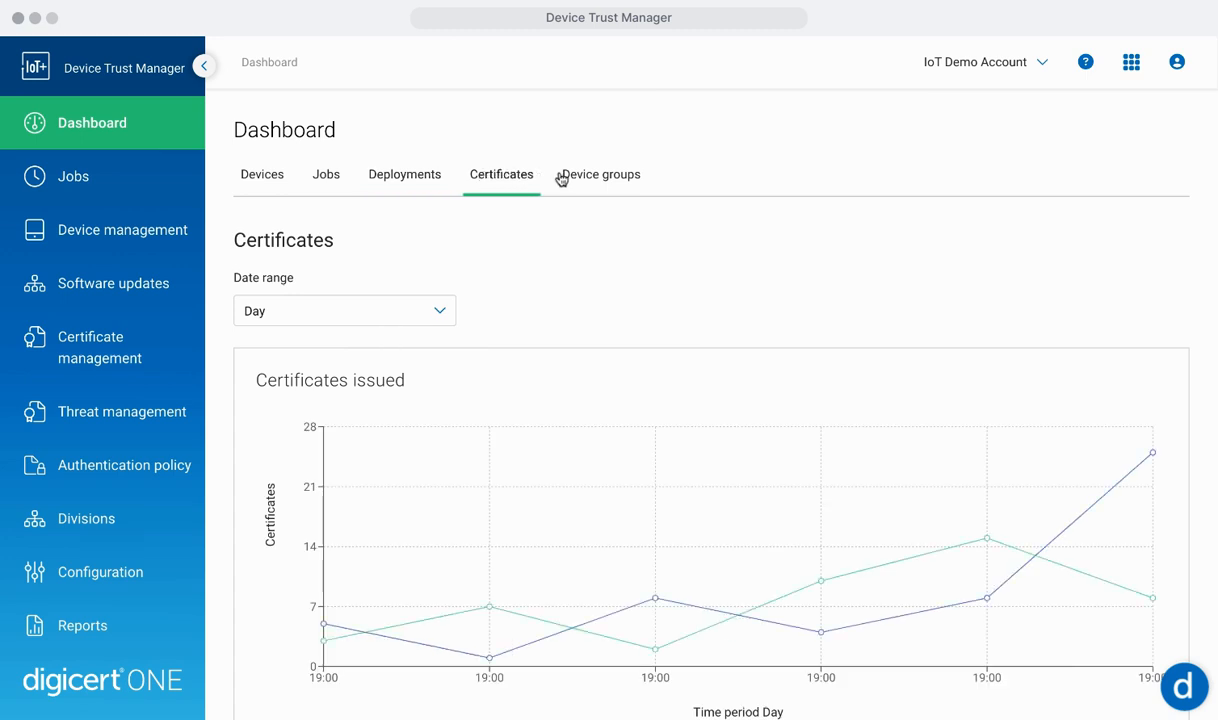
left_click(601, 174)
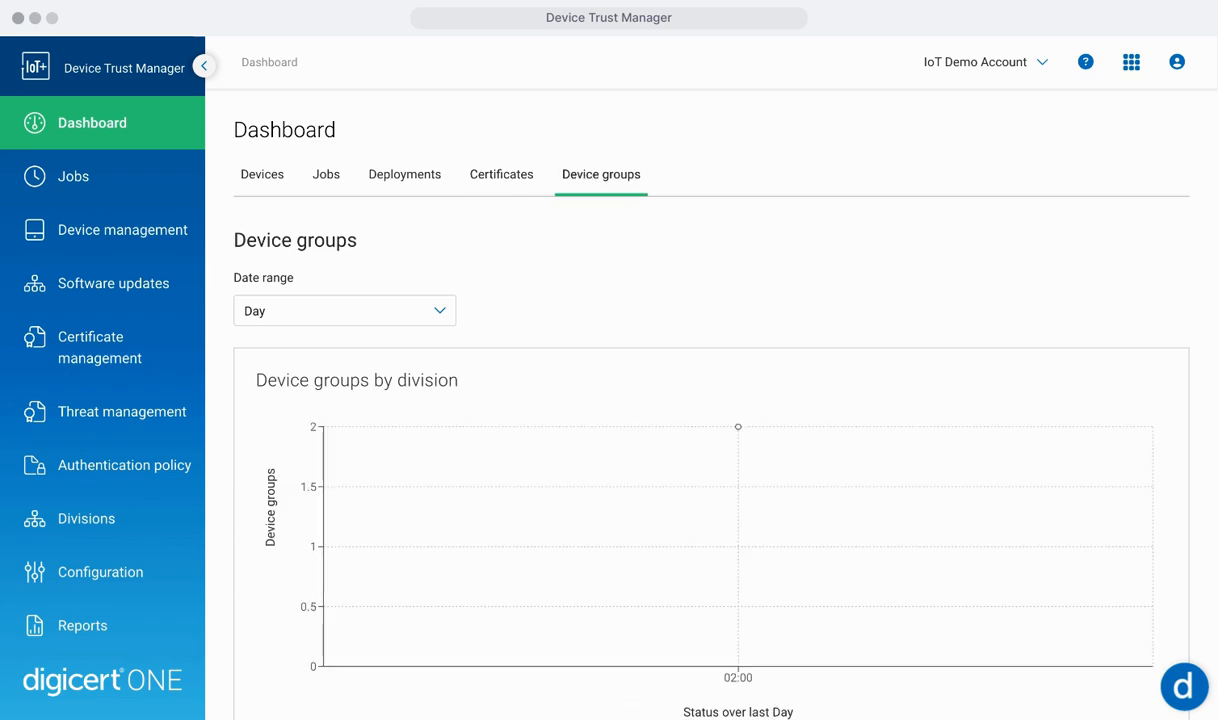
Open the Jobs page listing register-many-devices jobs with statuses, results and creation dates
left_click(73, 176)
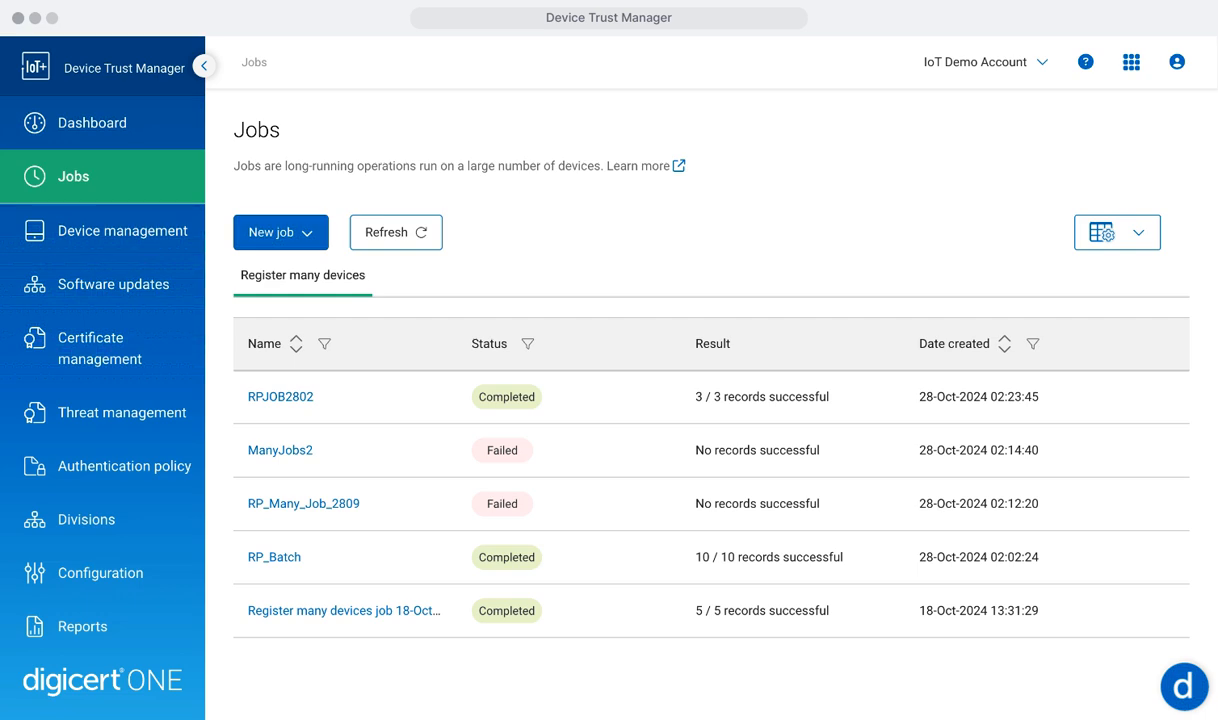
Open the Devices list under Device management showing groups, states and connection status
left_click(121, 230)
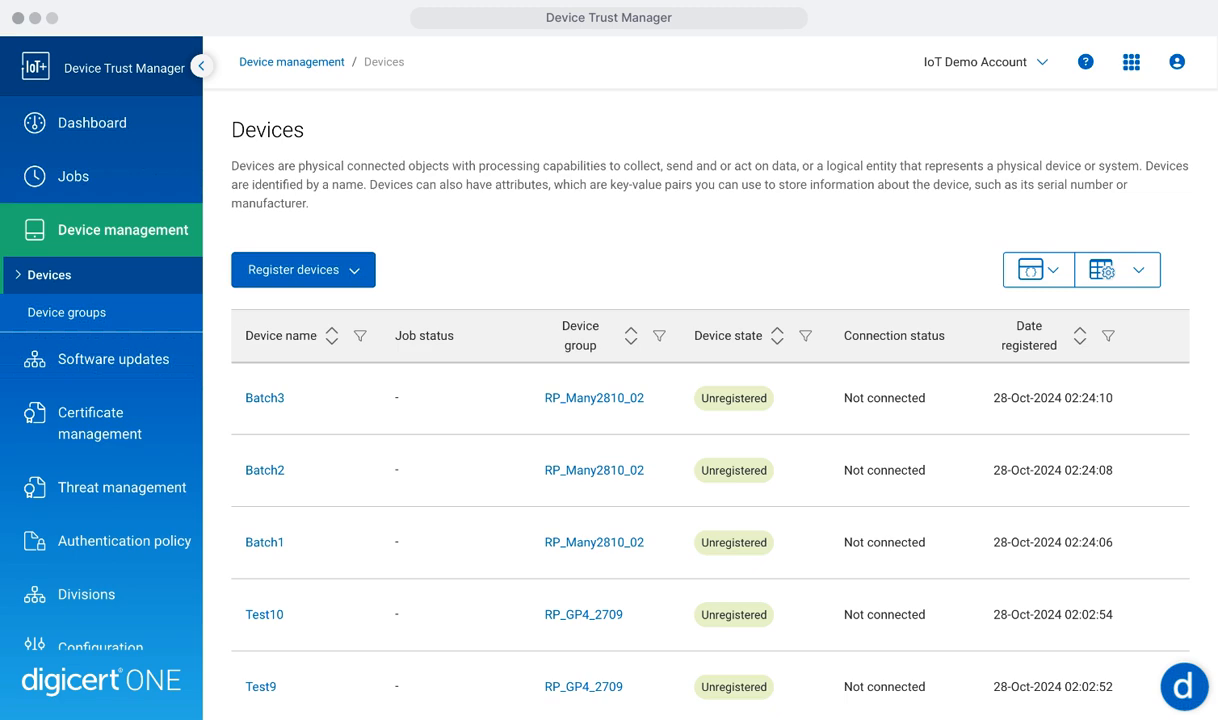
Dismiss the Register devices dropdown and go to the Software updates Artifacts page
left_click(303, 270)
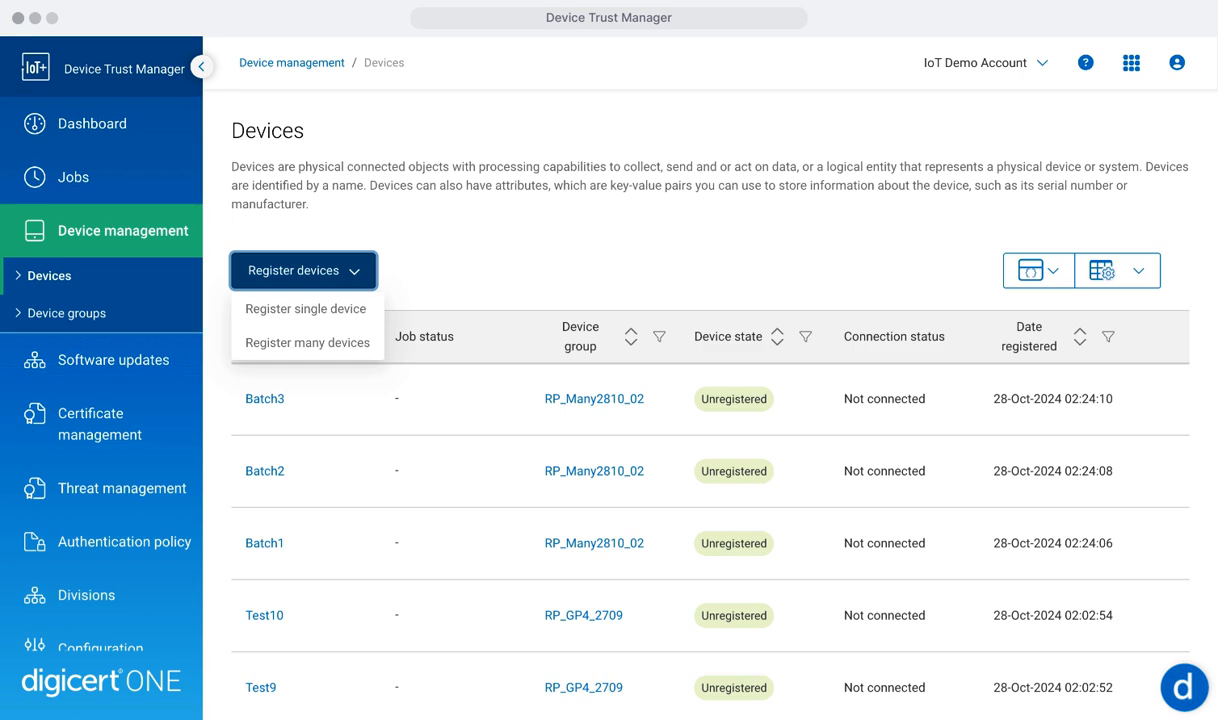
left_click(66, 313)
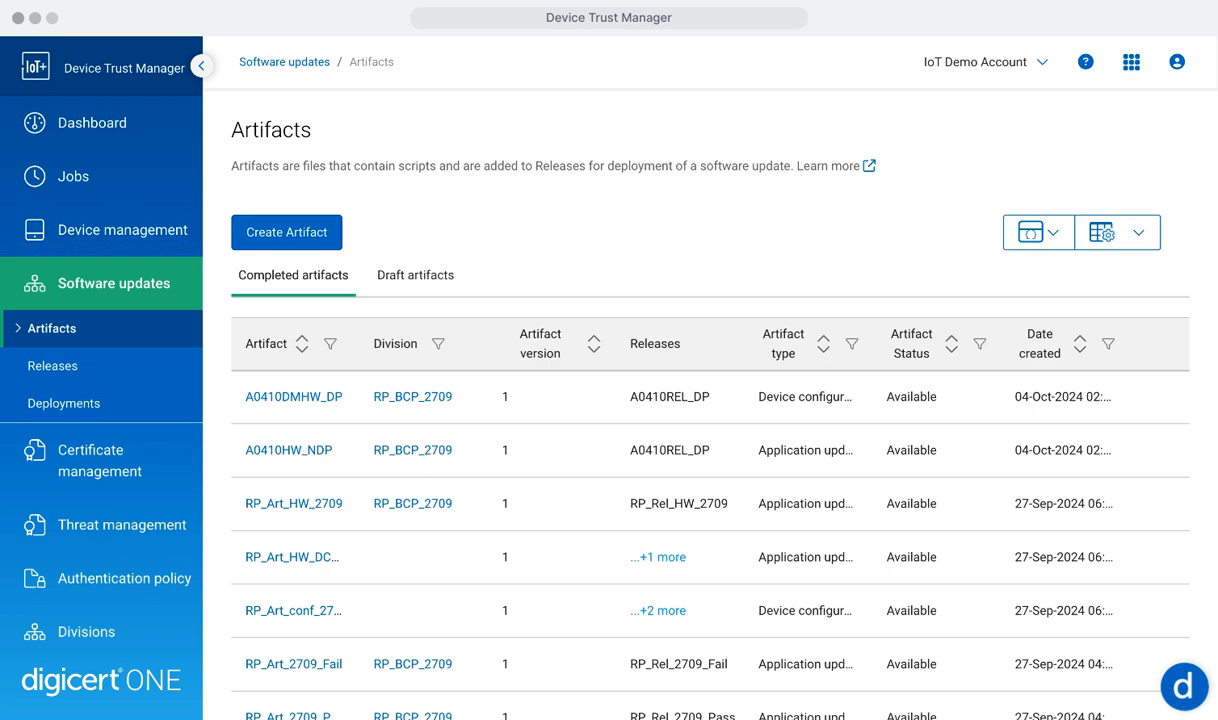
Open the Software updates Releases page listing versions, artifacts and status
left_click(53, 366)
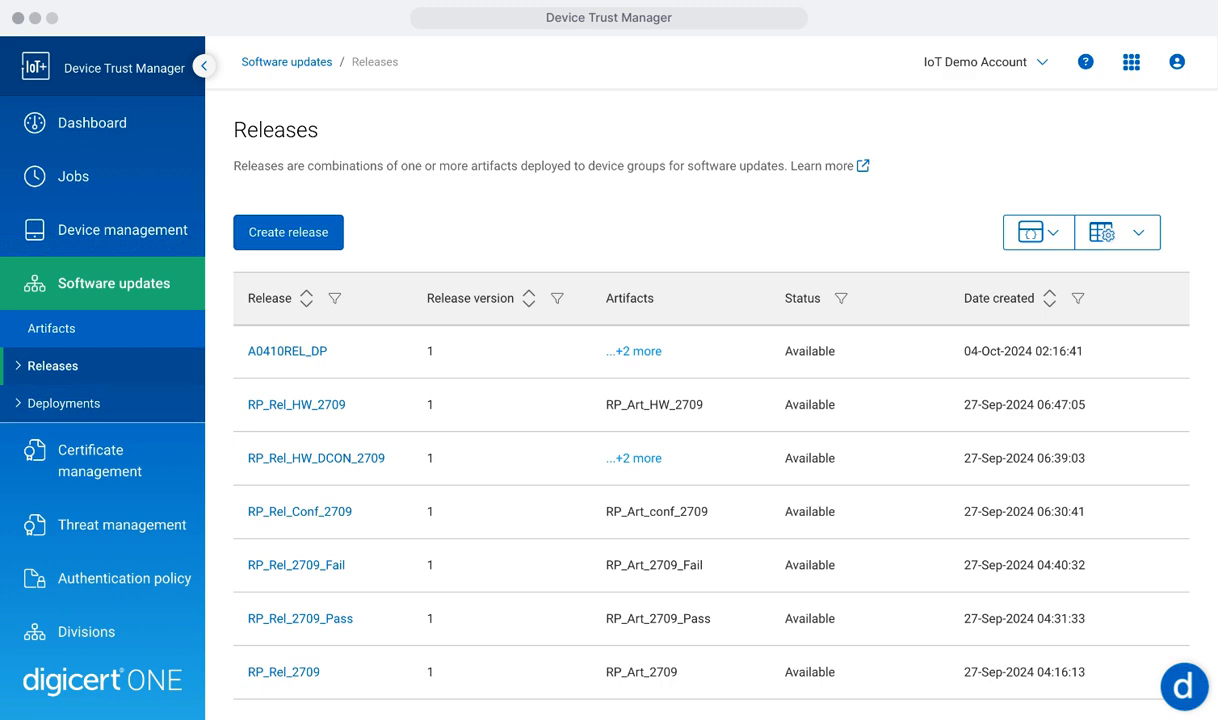
Open the Certificates page listing issued end entity certificates with enrollment methods and policies
left_click(65, 403)
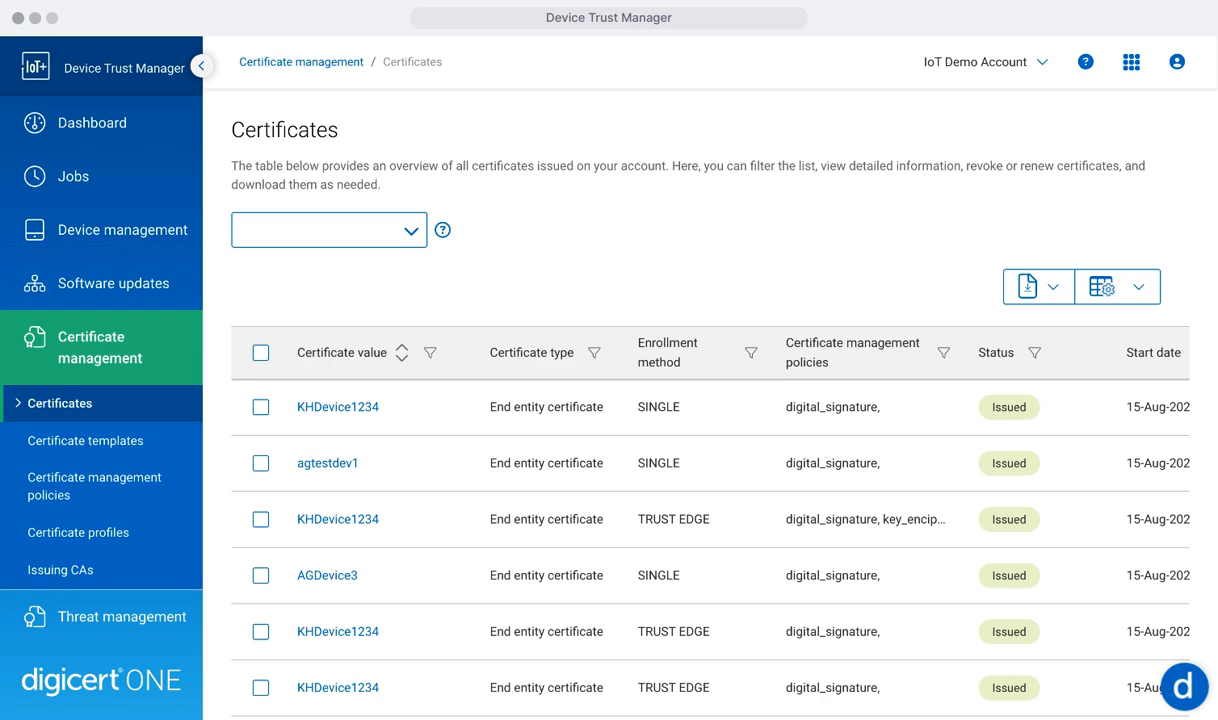
Open Certificate templates to see templates with status, type and account limits
left_click(86, 441)
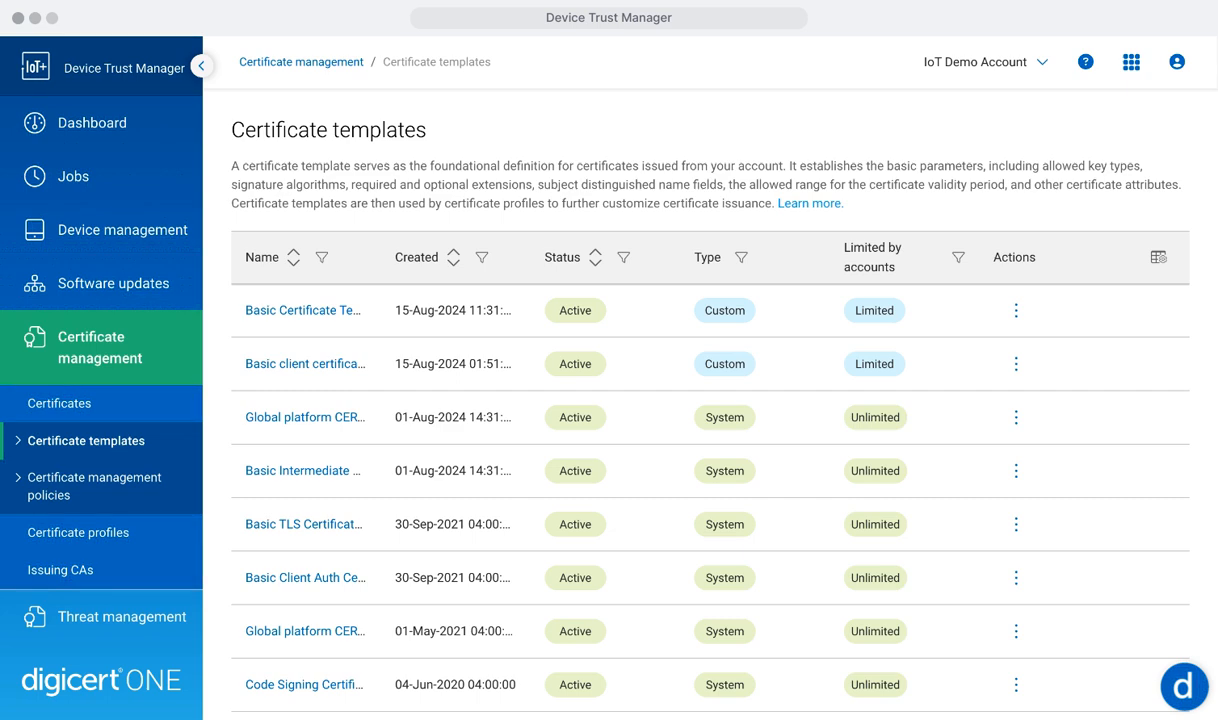
Open Certificate management policies listing divisions, enrollment methods and status
left_click(94, 477)
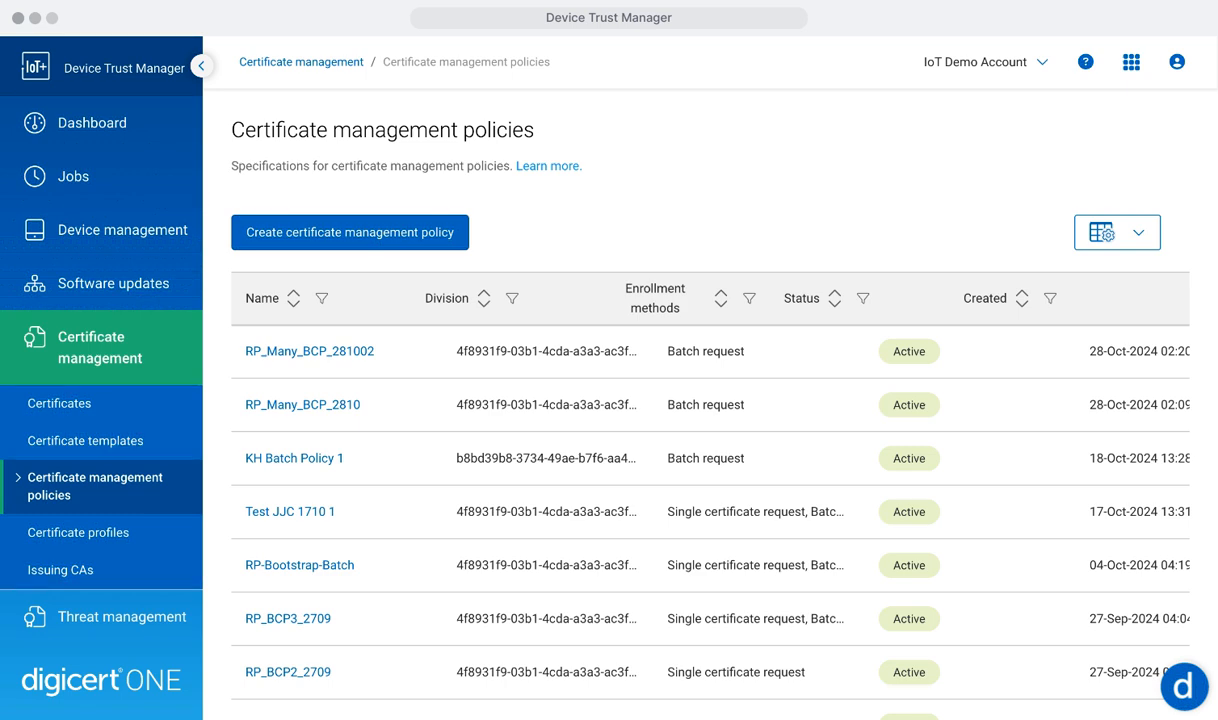
Open Certificate profiles showing the two active profiles with their templates
left_click(78, 532)
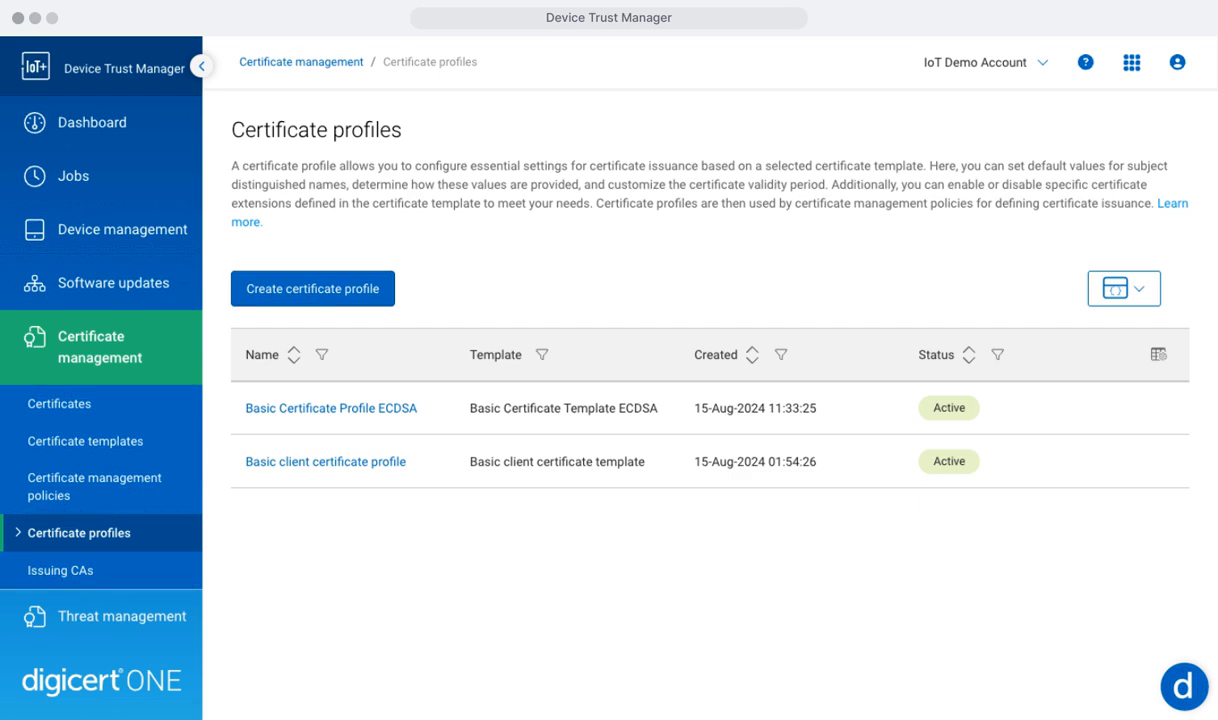
Open the Issuing CAs page and scroll the sidebar down toward Authentication policy
left_click(60, 570)
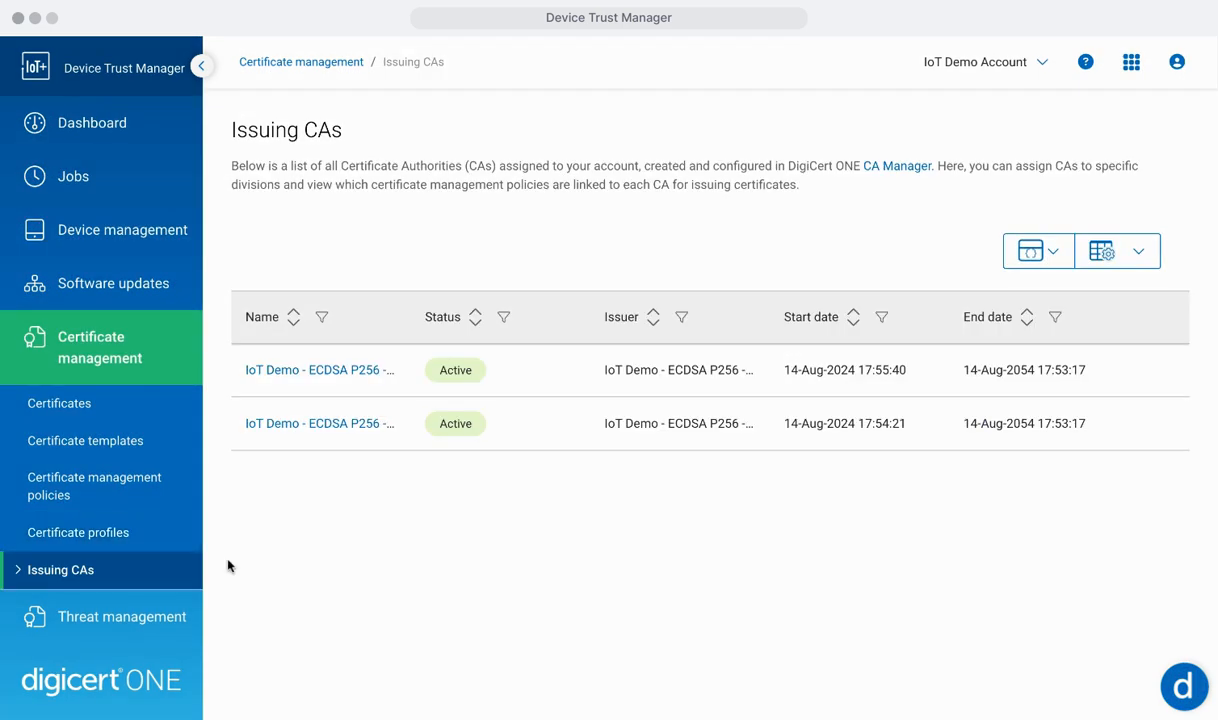
scroll("down", 3)
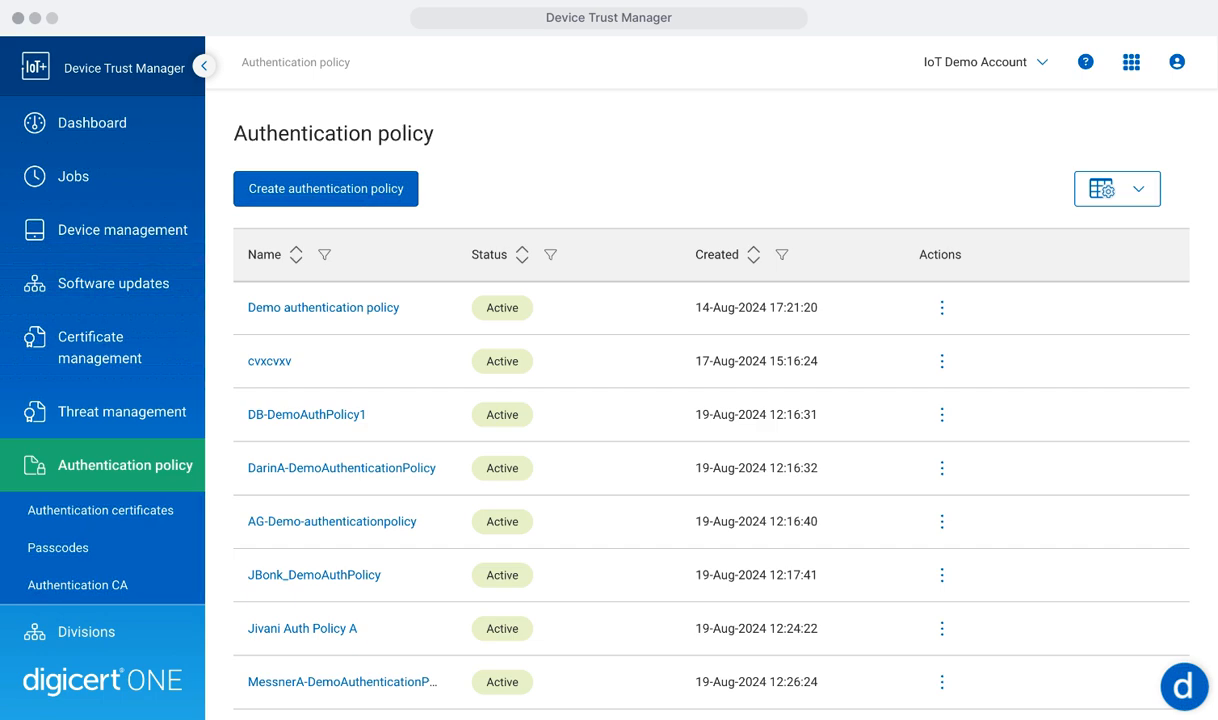
Show the Divisions page listing active divisions and their creation dates
left_click(89, 632)
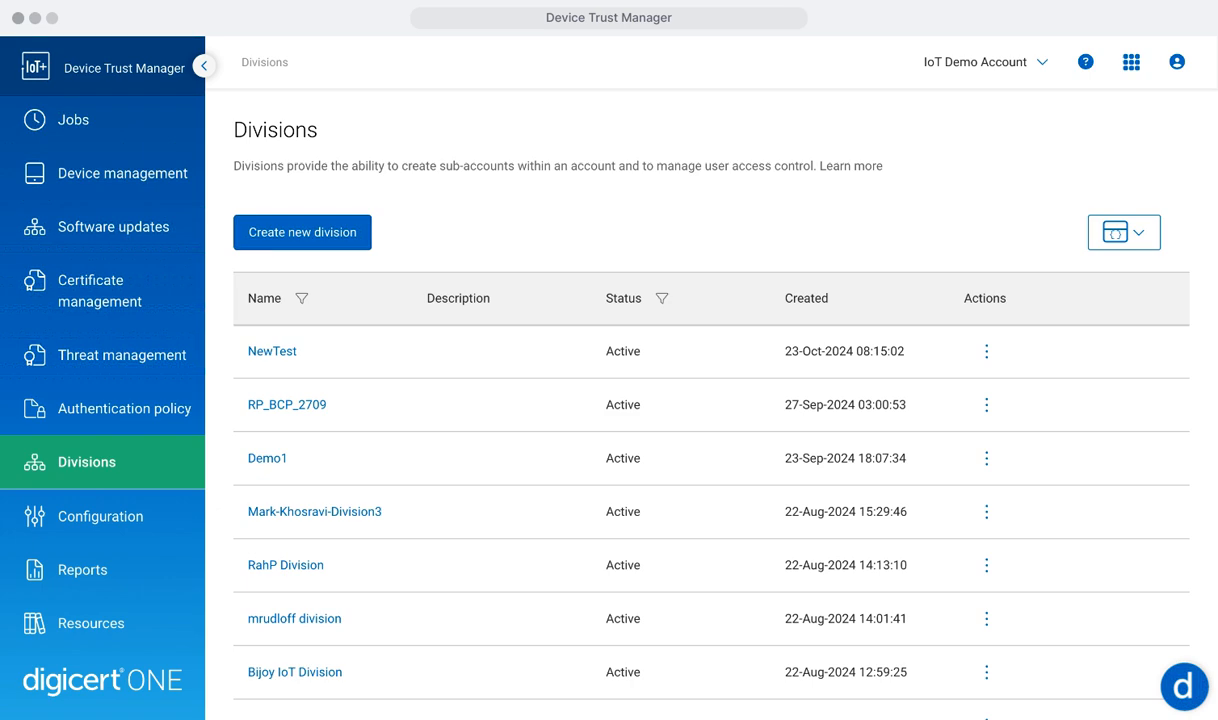
View the Reports audit logs, then the Resources page with documentation and support links
left_click(81, 570)
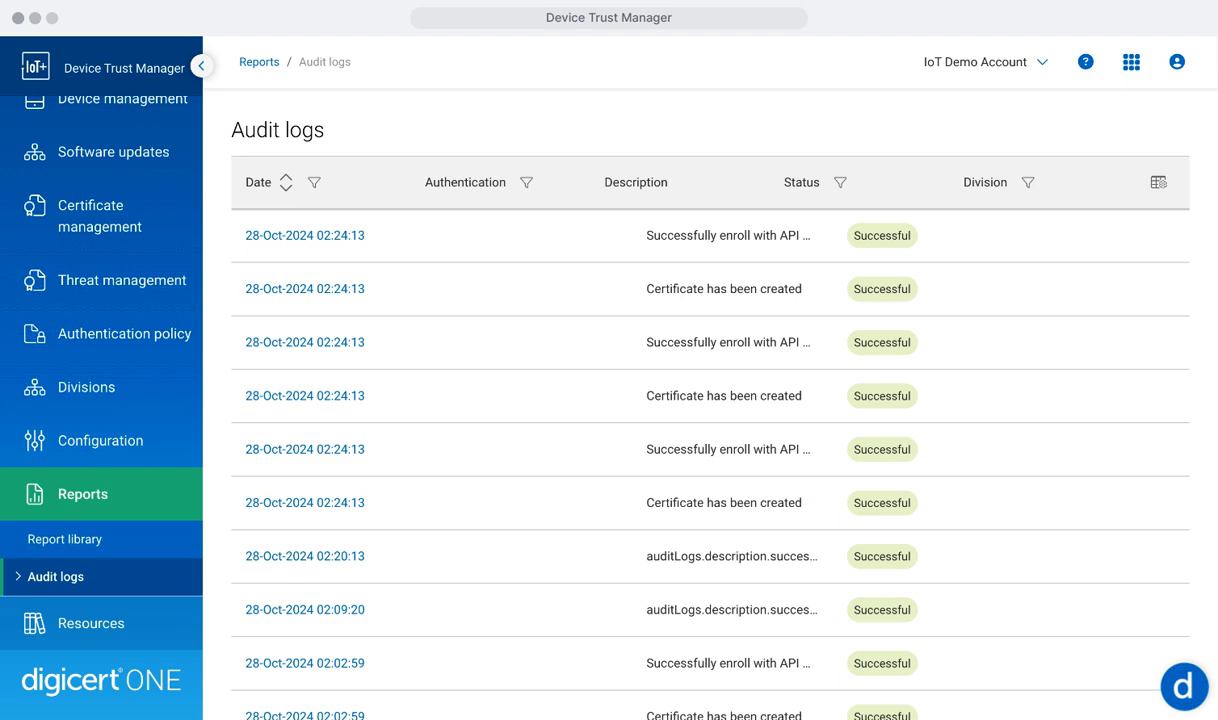
left_click(90, 624)
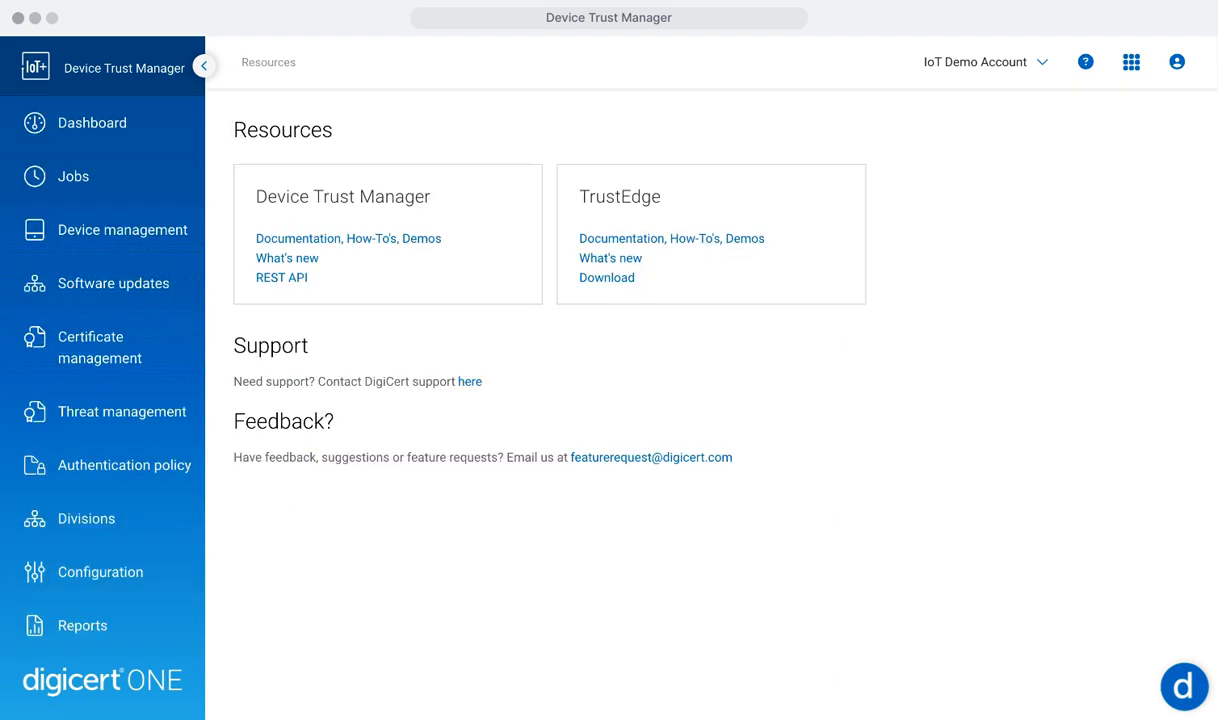